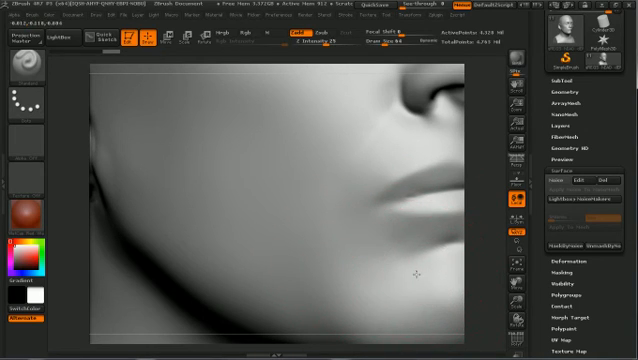
{"action": "mouse_move", "coordinate": [458, 238]}
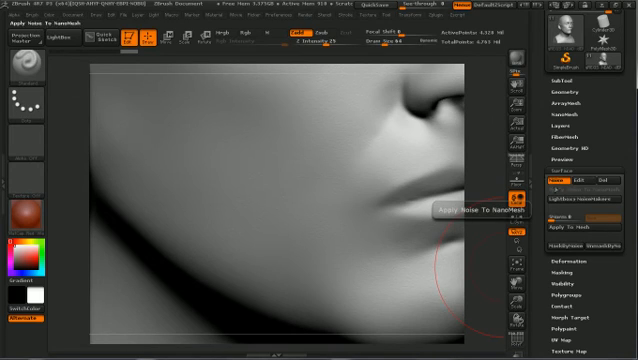
{"action": "mouse_move", "coordinate": [374, 226]}
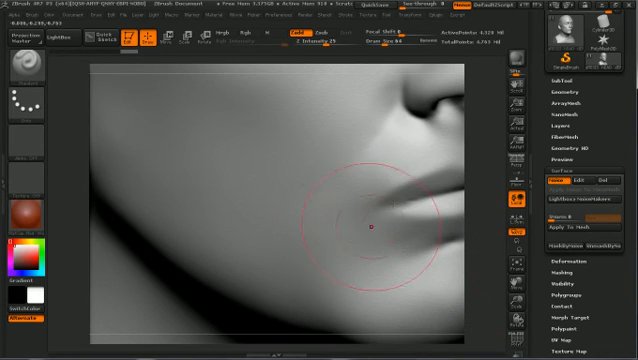